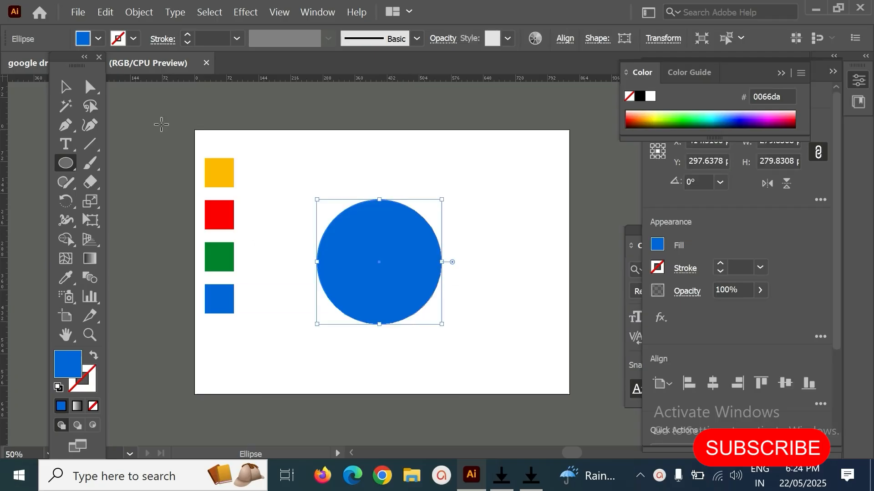
Step: Remove the blue circle's leftmost anchor to leave a half circle with its flat side on the left
{"action": "left_click", "coordinate": [89, 86]}
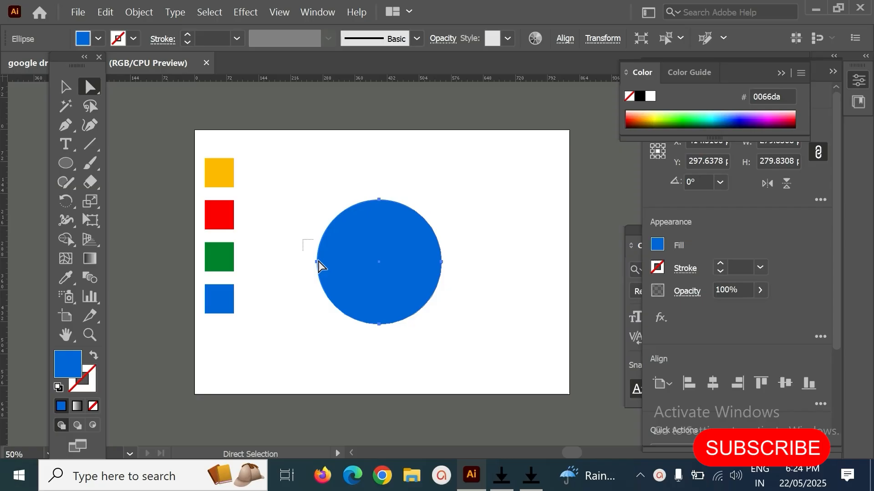
{"action": "left_click", "coordinate": [380, 262]}
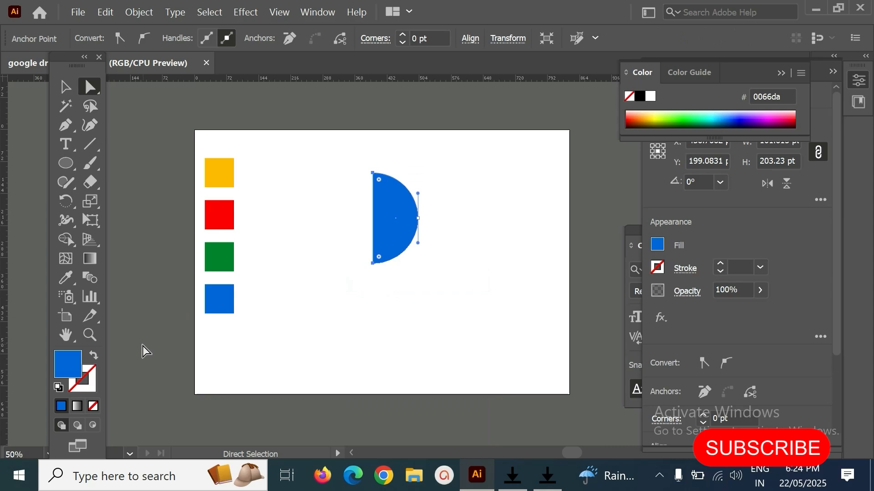
{"action": "left_click", "coordinate": [65, 201]}
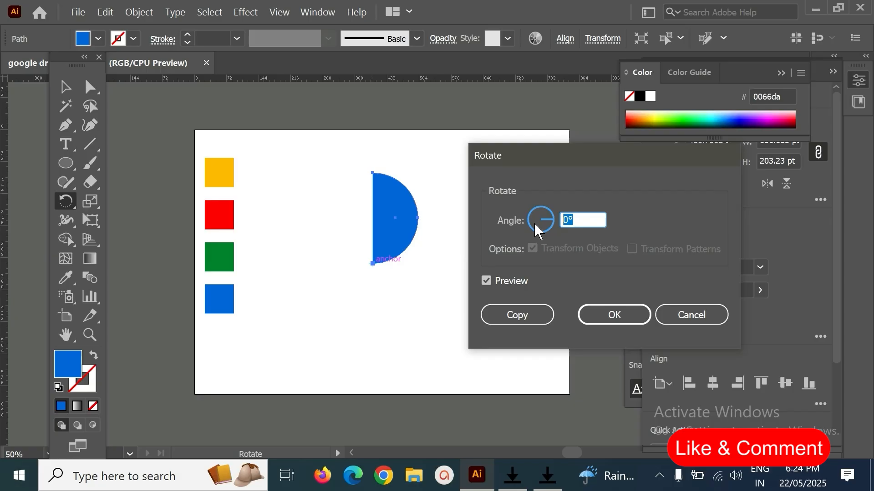
Step: Rotate-copy the half circle by 90° around its bottom anchor and repeat to form four blue petals
{"action": "type", "text": "90"}
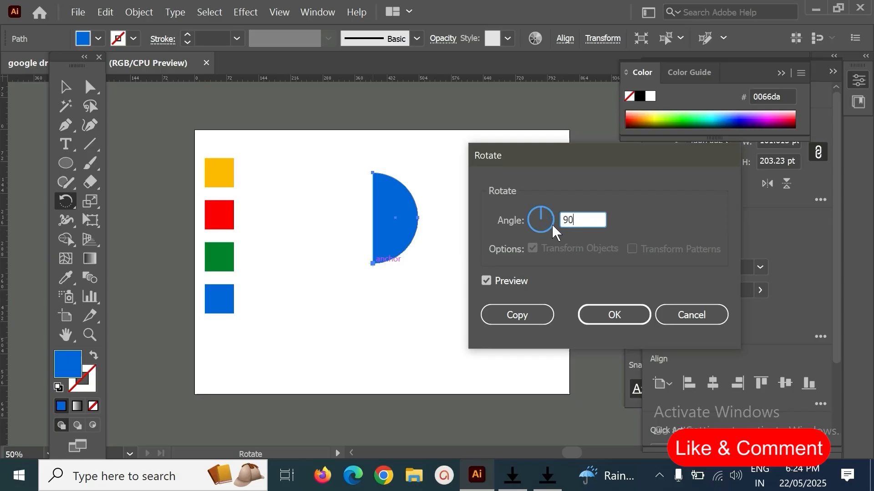
{"action": "mouse_move", "coordinate": [533, 282]}
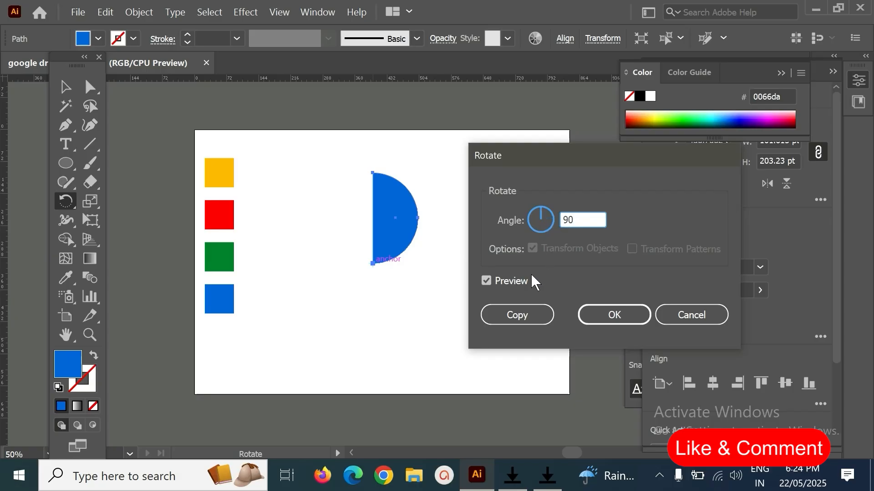
{"action": "left_click", "coordinate": [486, 280]}
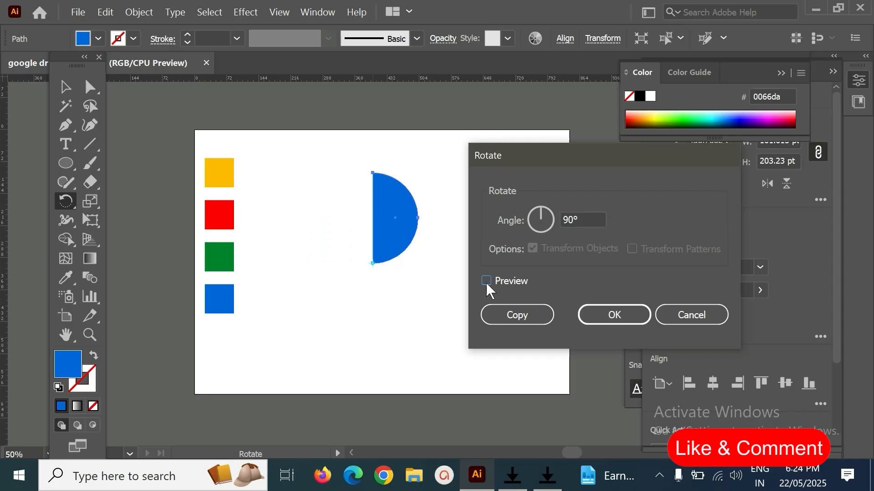
{"action": "mouse_move", "coordinate": [516, 315]}
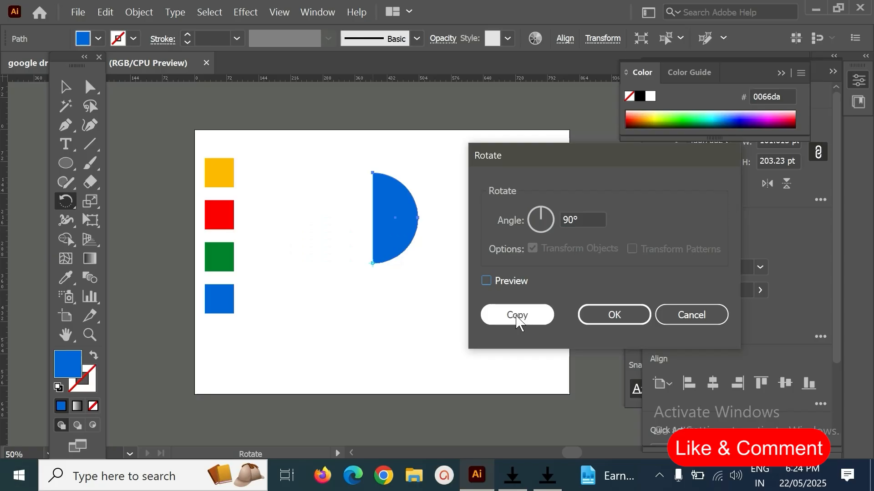
{"action": "left_click", "coordinate": [517, 315]}
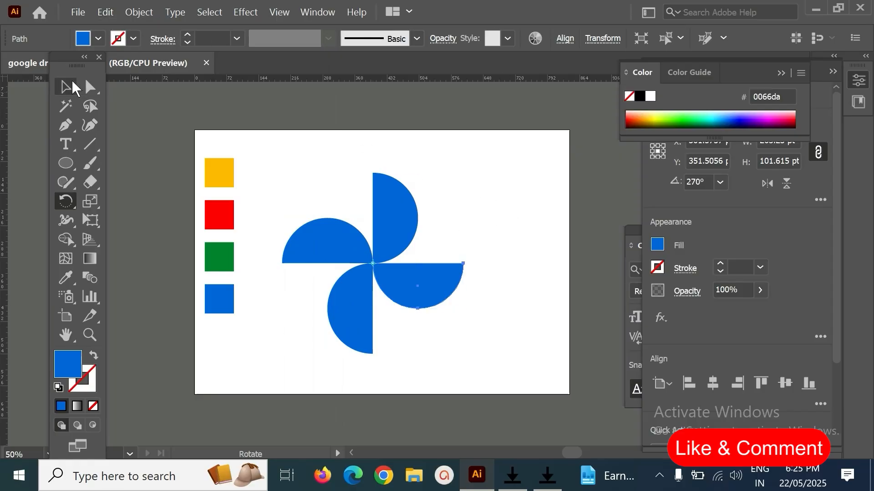
Step: Select the petals as whole objects to fill them yellow, red, green and blue
{"action": "left_click", "coordinate": [471, 179]}
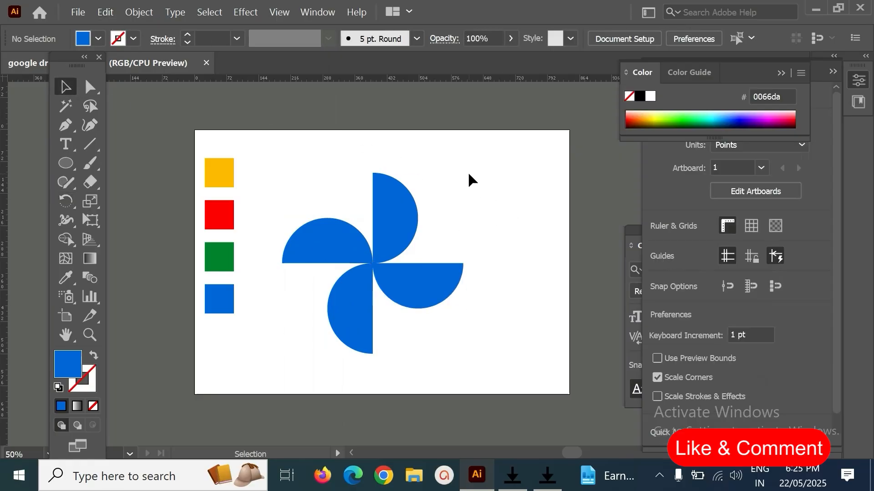
{"action": "mouse_move", "coordinate": [396, 220]}
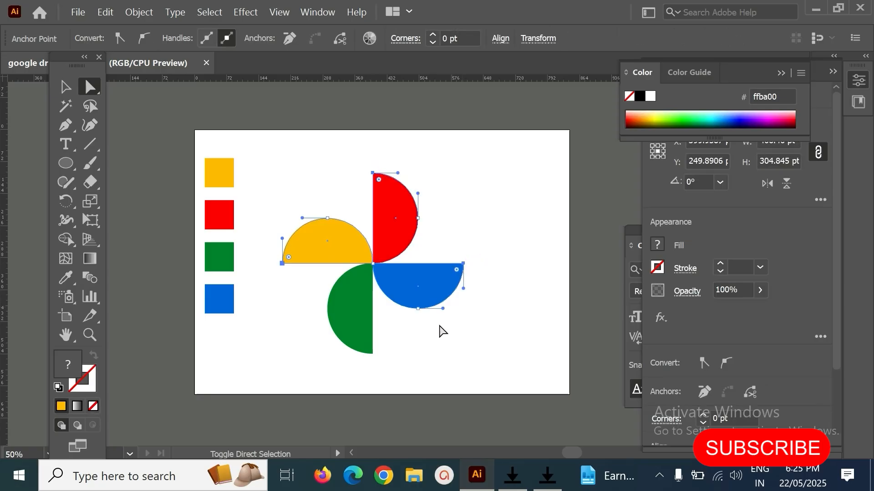
Step: Round the petal corners, delete the four colour swatch squares and deselect the finished logo
{"action": "left_click", "coordinate": [350, 309]}
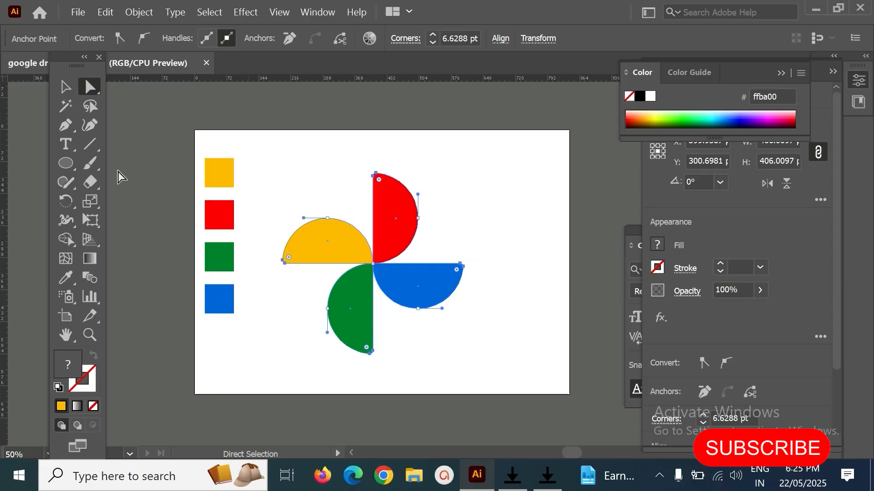
{"action": "left_click", "coordinate": [65, 87]}
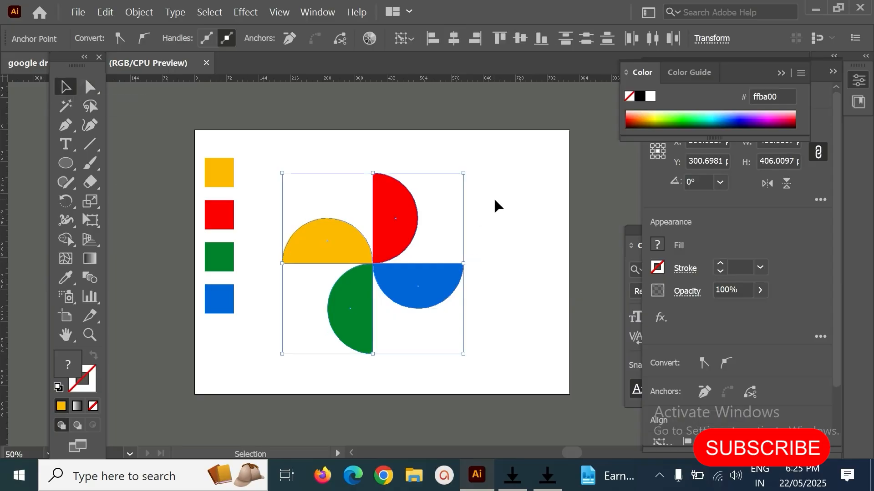
{"action": "left_click", "coordinate": [274, 198]}
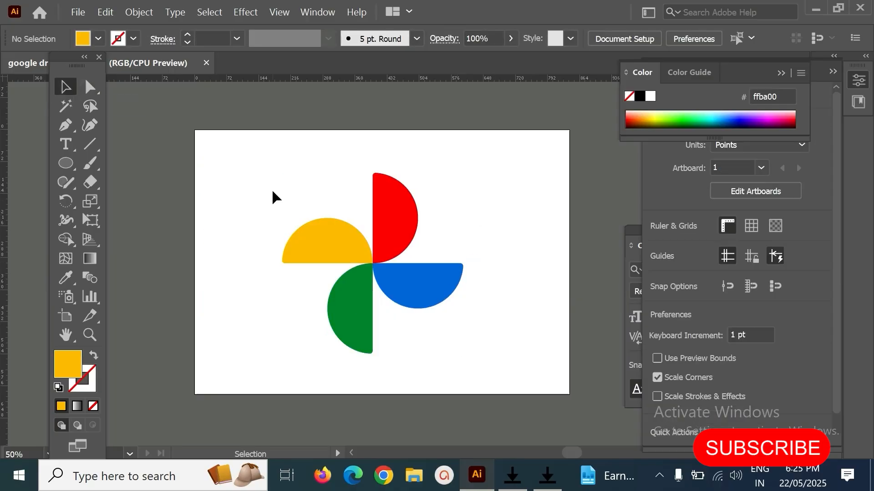